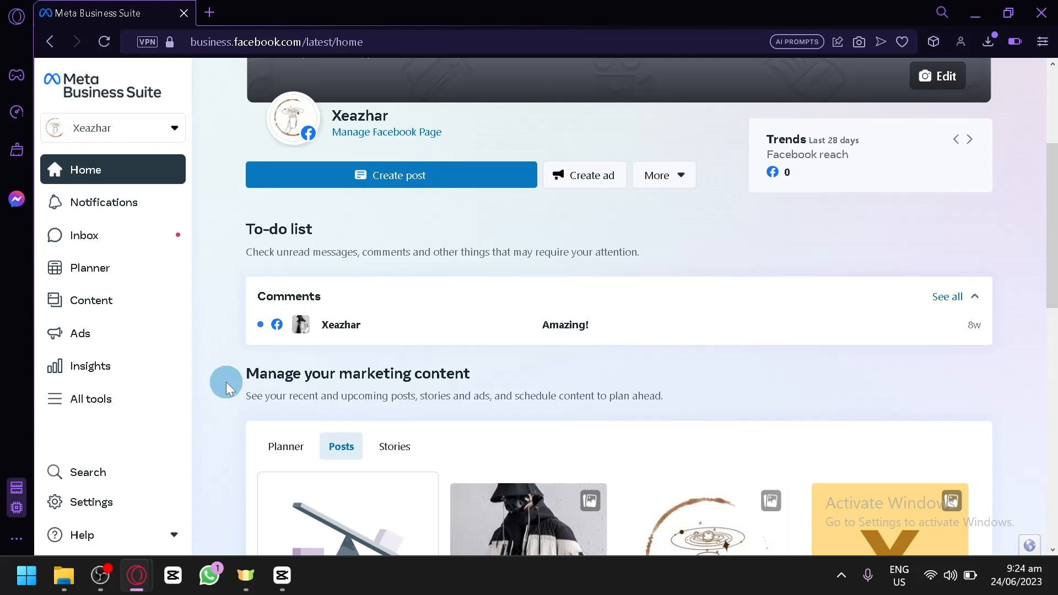
Step: Start a new post for the Xeazhar page from the Home overview
{"action": "left_click", "coordinate": [968, 140]}
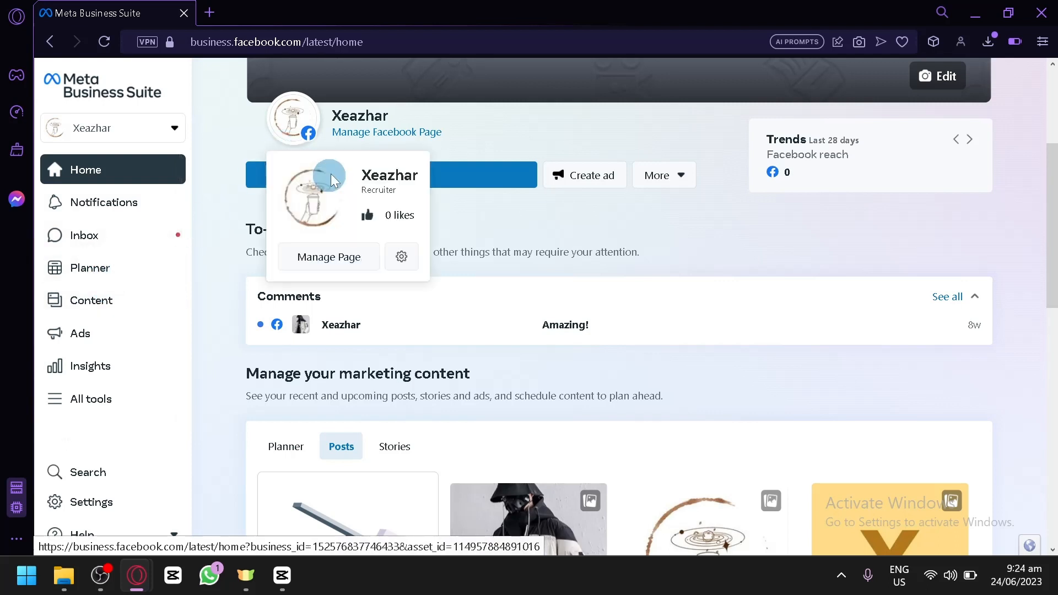
{"action": "left_click", "coordinate": [392, 175]}
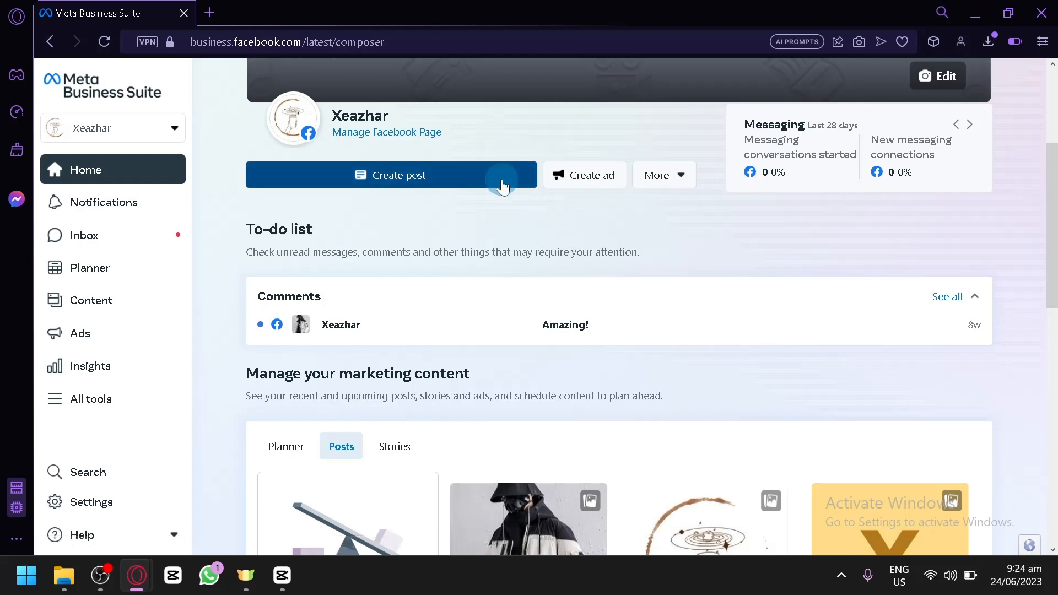
Step: Enter the post text 'awdsadw' so it shows in the Facebook feed preview
{"action": "left_click", "coordinate": [394, 175]}
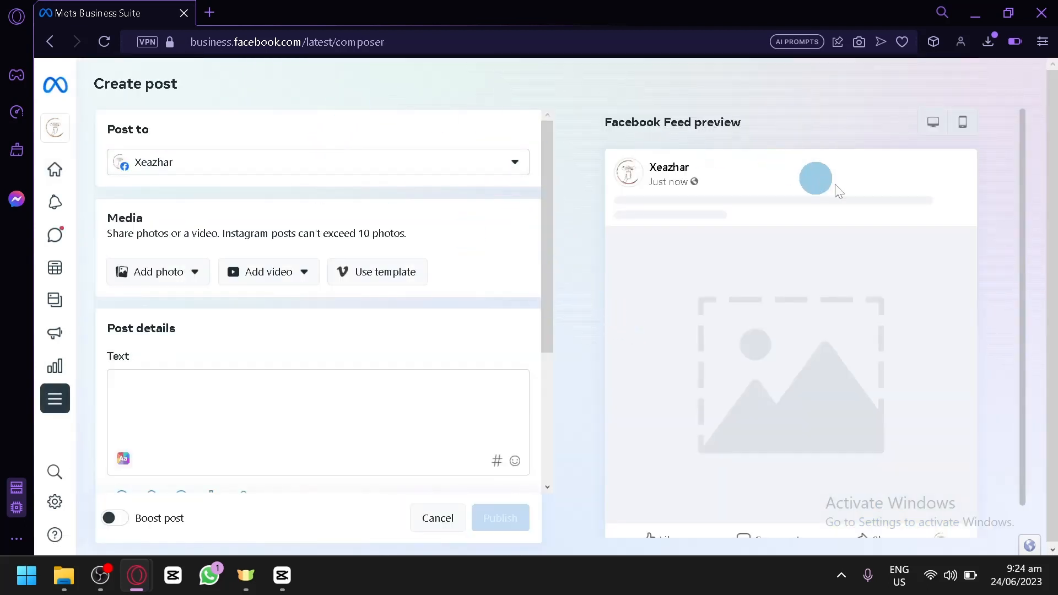
{"action": "mouse_move", "coordinate": [839, 206]}
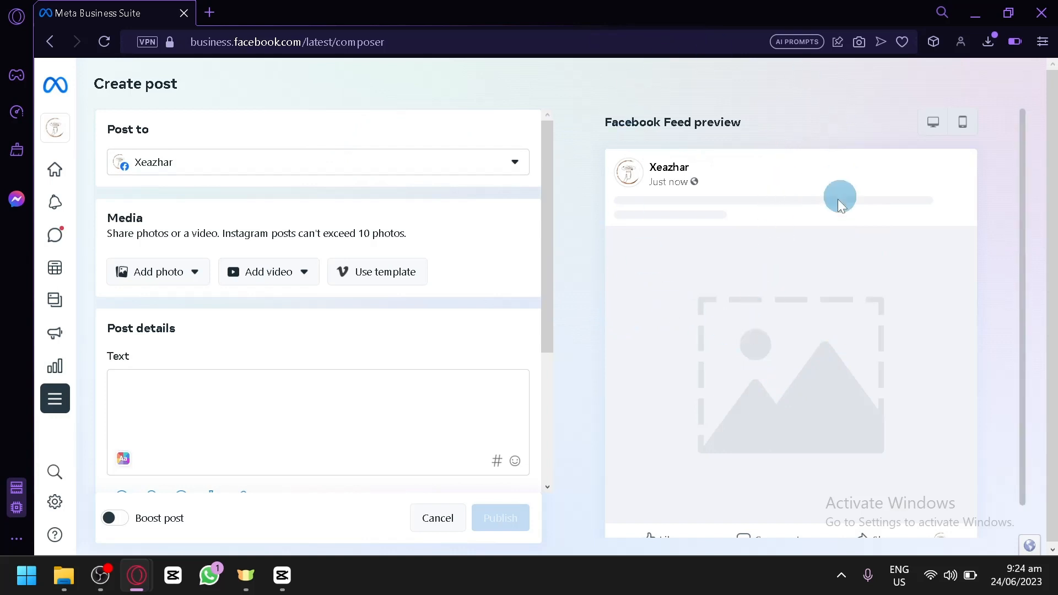
{"action": "type", "text": "awdsadw"}
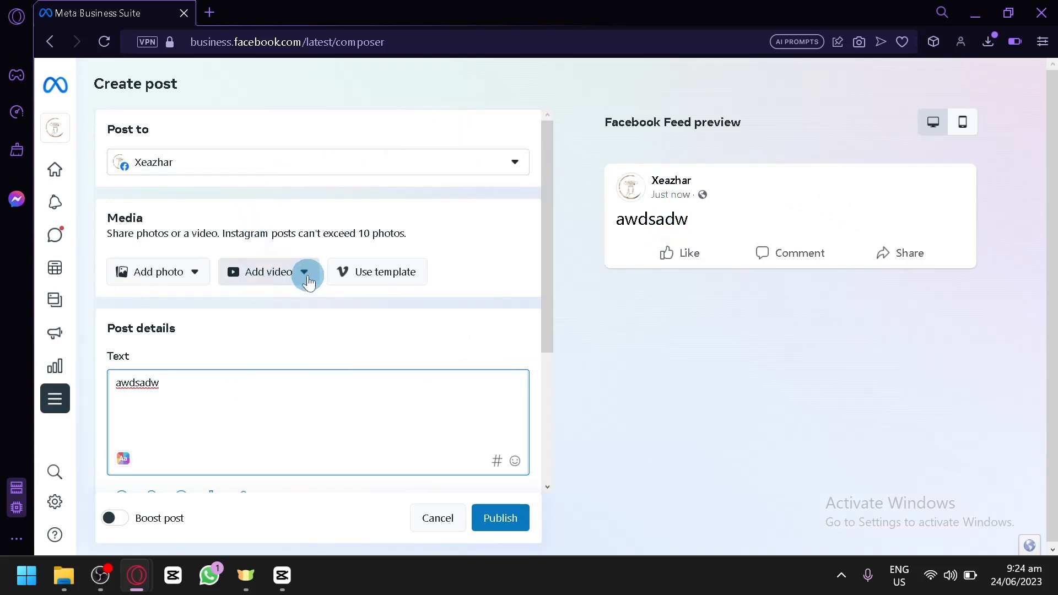
Step: Browse the Add video options without choosing one, then return toward Home via the sidebar
{"action": "left_click", "coordinate": [307, 272]}
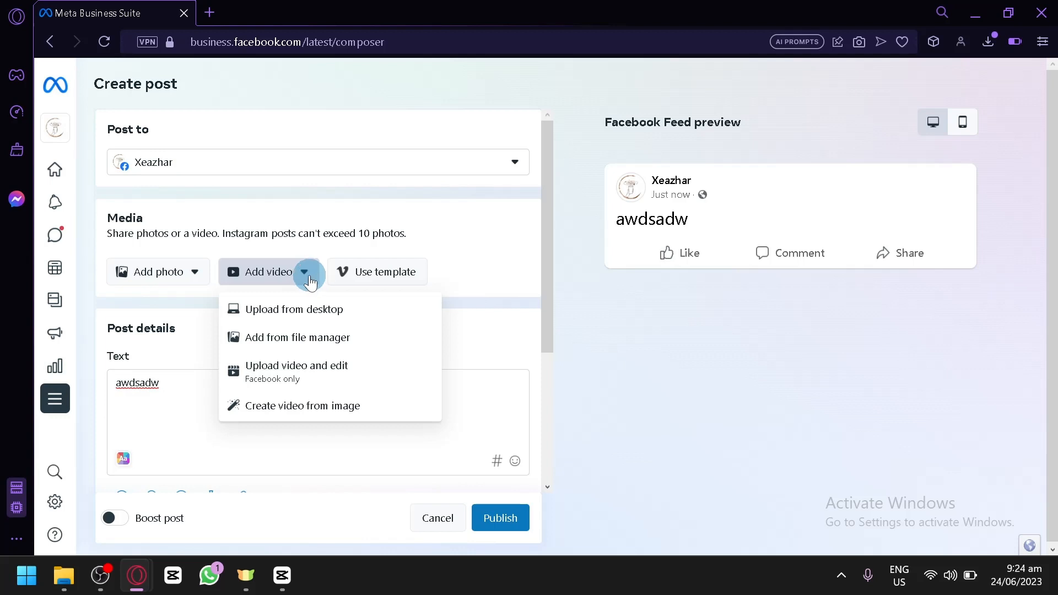
{"action": "mouse_move", "coordinate": [298, 324]}
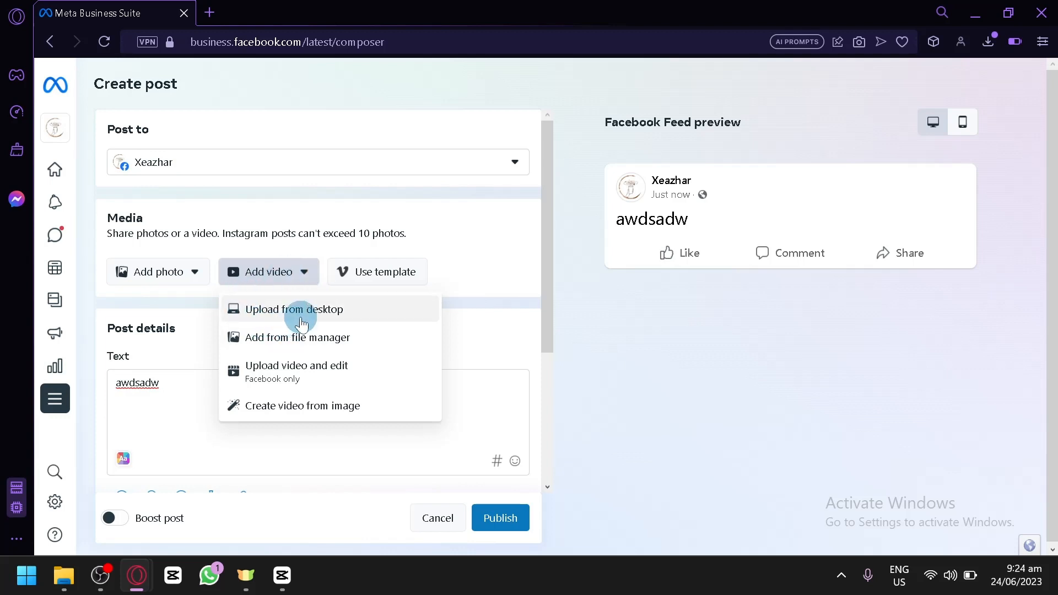
{"action": "mouse_move", "coordinate": [273, 350]}
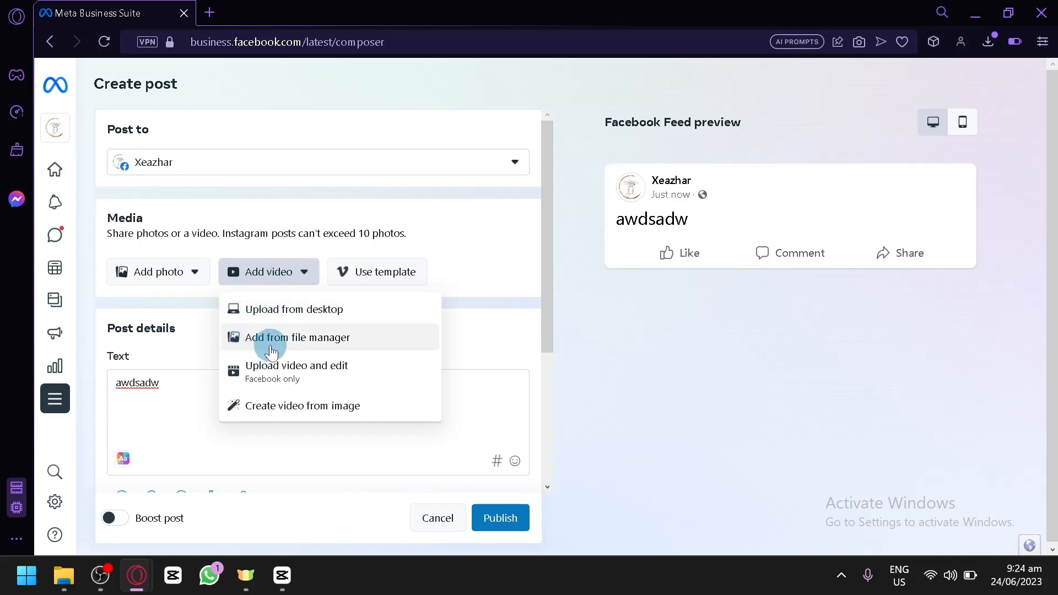
{"action": "mouse_move", "coordinate": [272, 371]}
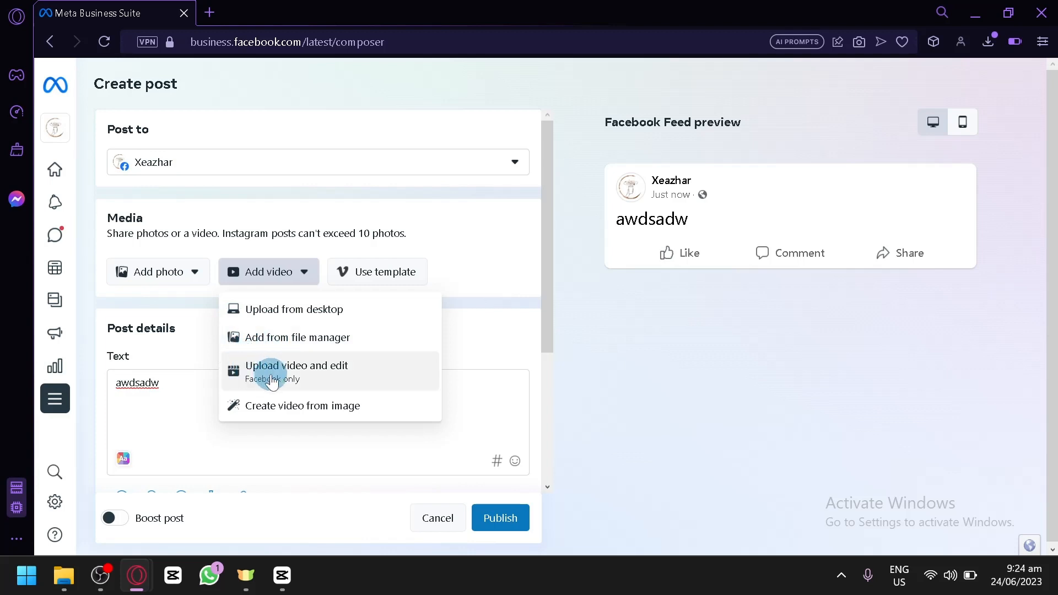
{"action": "mouse_move", "coordinate": [304, 377]}
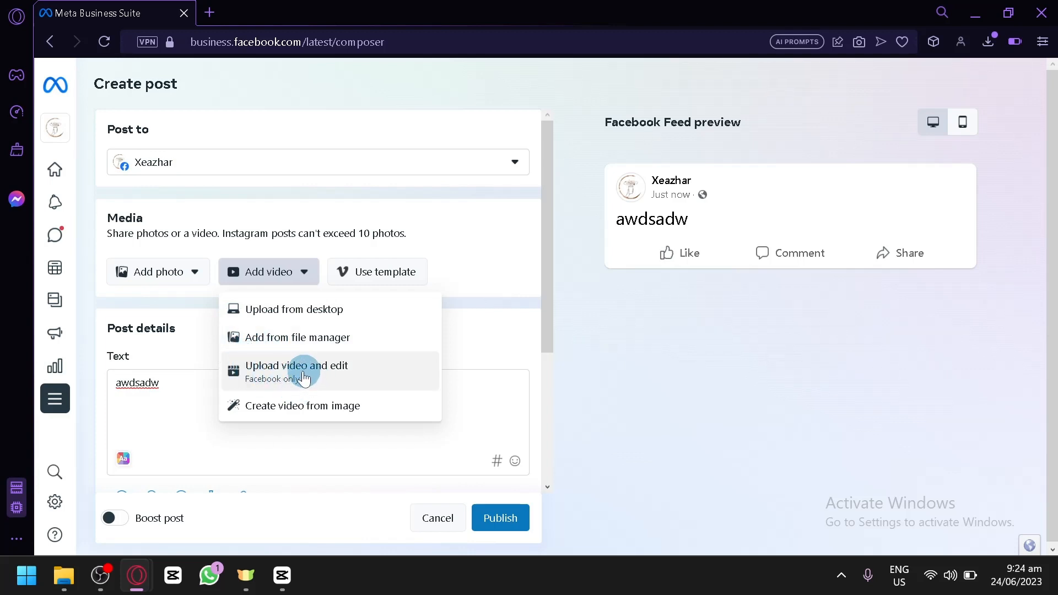
{"action": "mouse_move", "coordinate": [296, 410]}
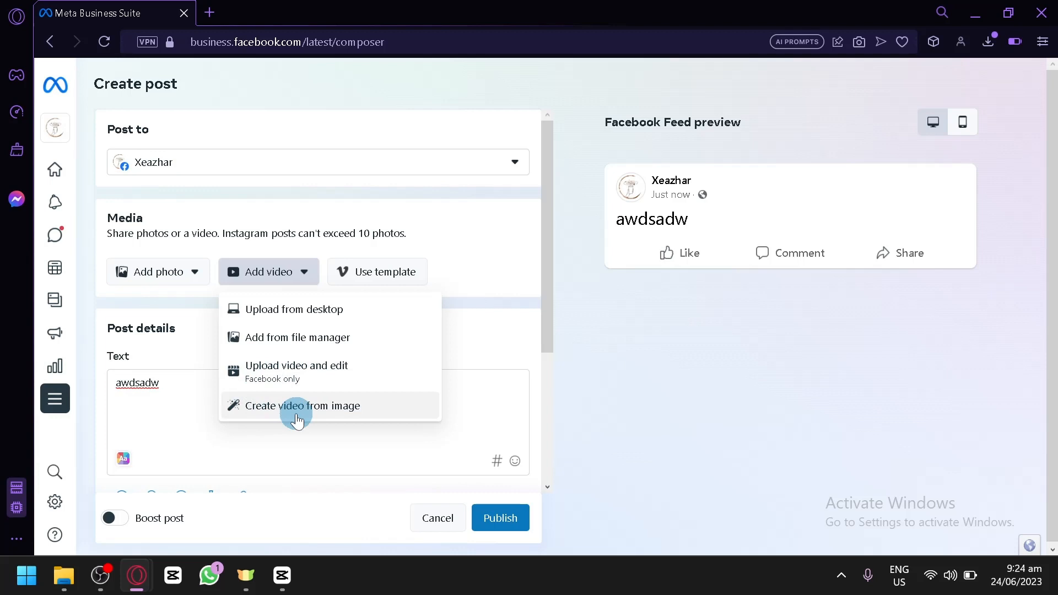
{"action": "left_click", "coordinate": [273, 321]}
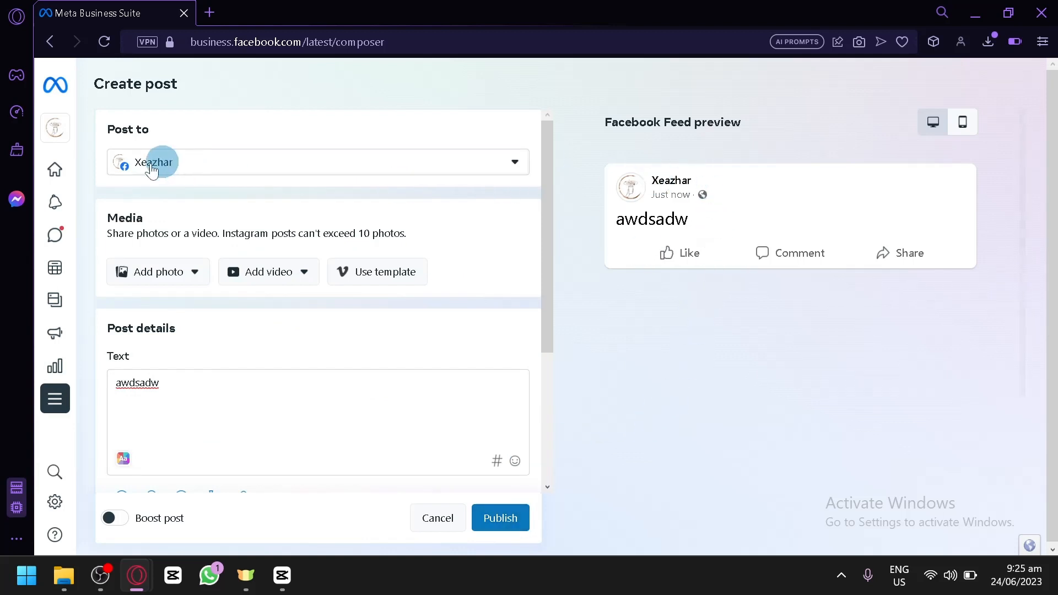
{"action": "left_click", "coordinate": [55, 398]}
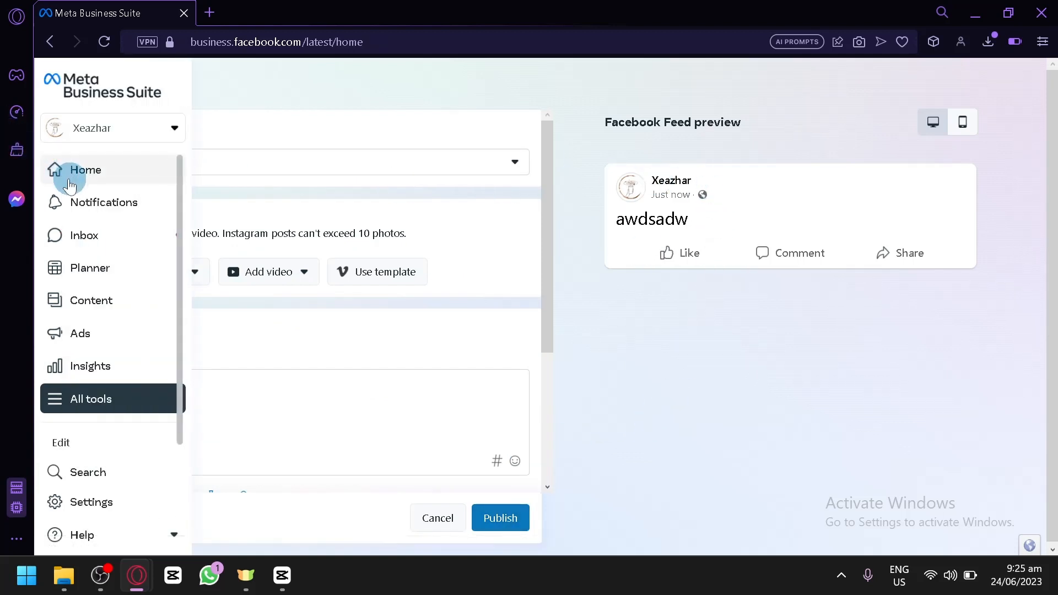